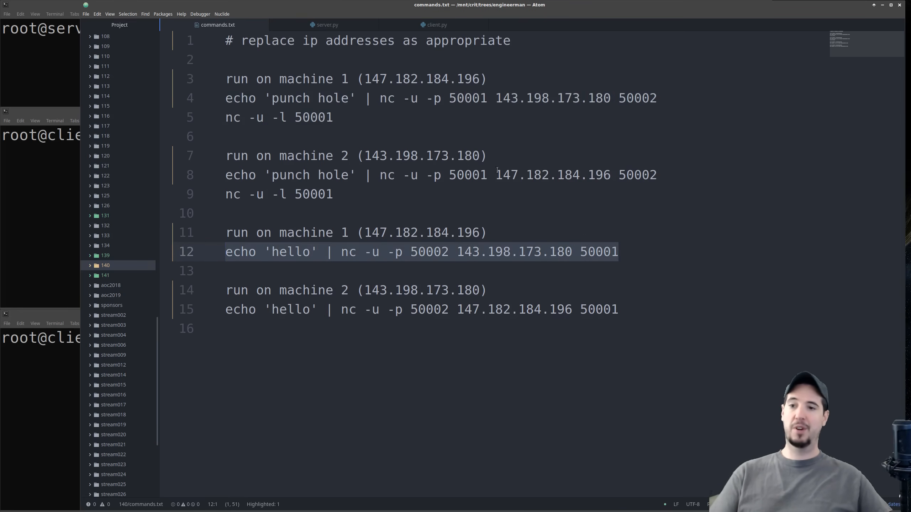
mouse_move(555, 209)
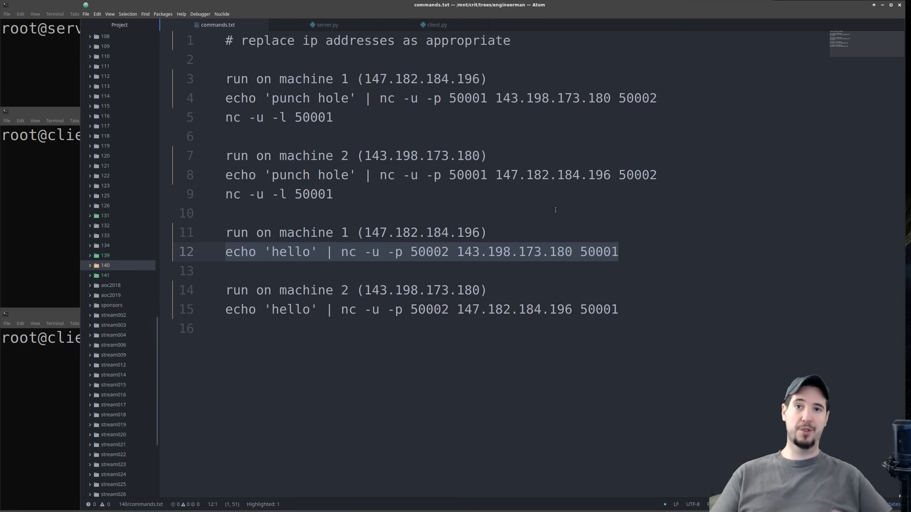
Finish the netcat hole-punching command notes and bring up the server.py script
click(227, 328)
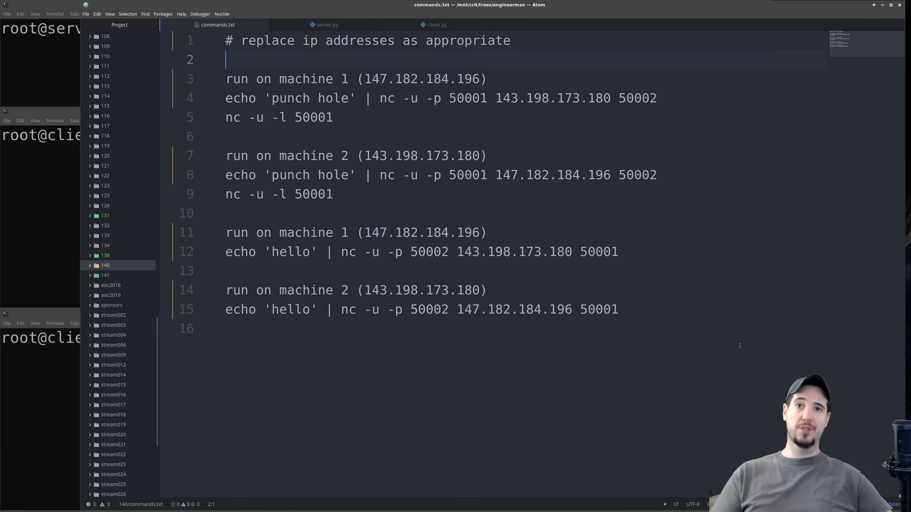
mouse_move(625, 348)
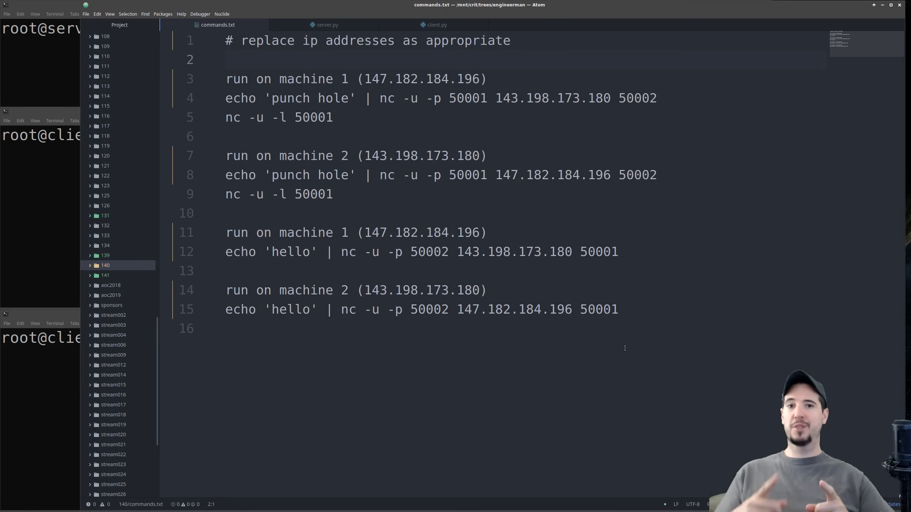
click(226, 59)
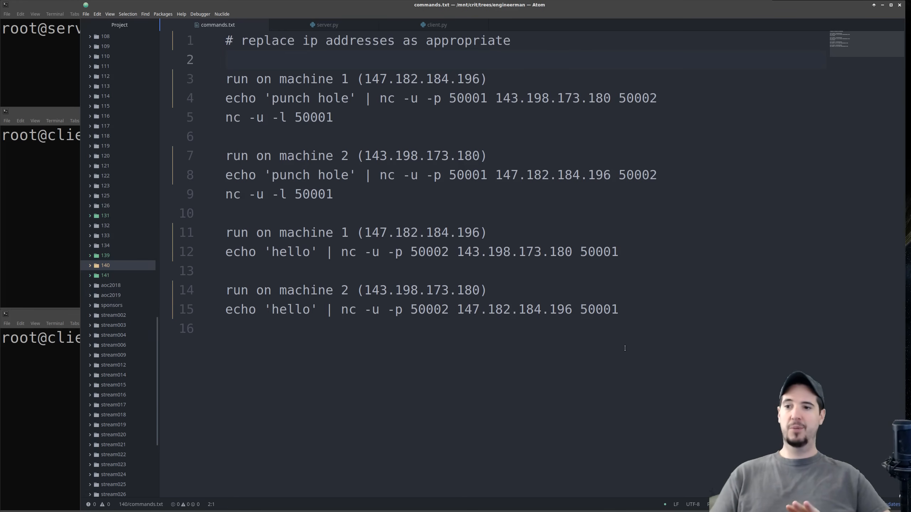
click(226, 60)
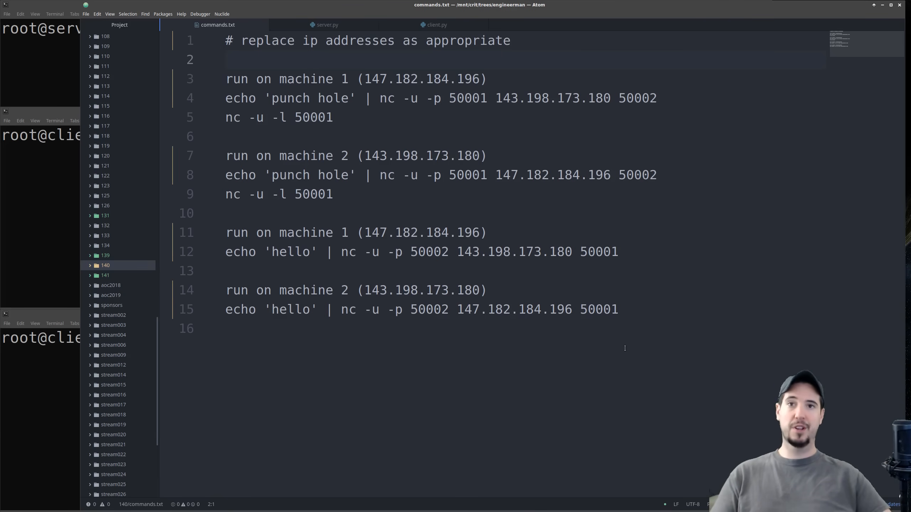
click(226, 60)
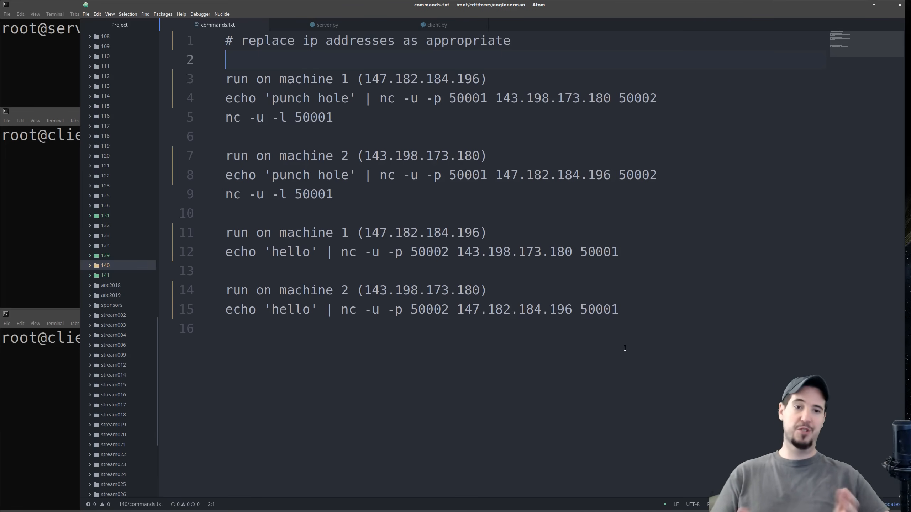
click(327, 24)
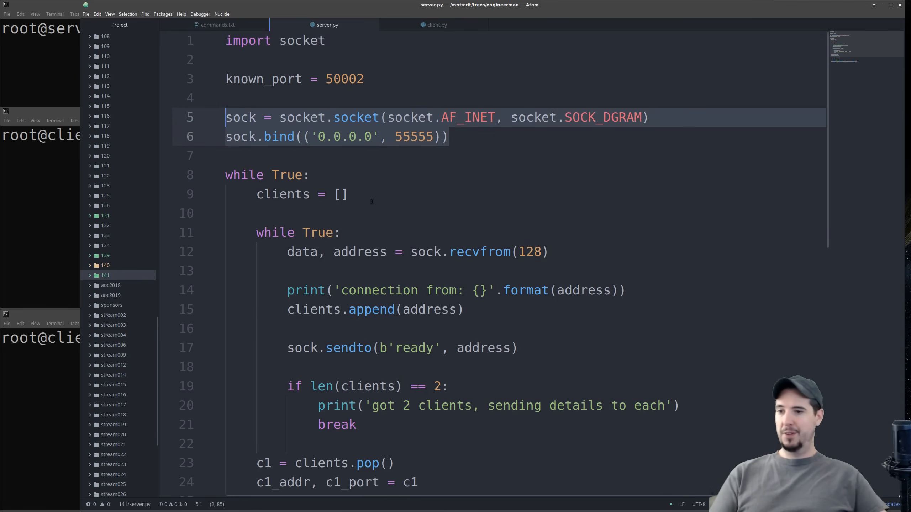
Scroll through server.py's receive loop to the end, then bring up client.py
scroll(down, 3)
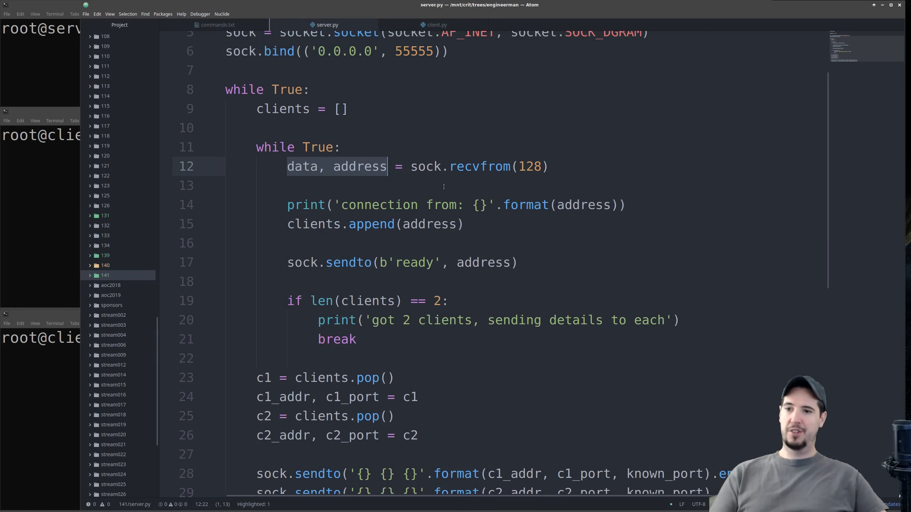
click(464, 224)
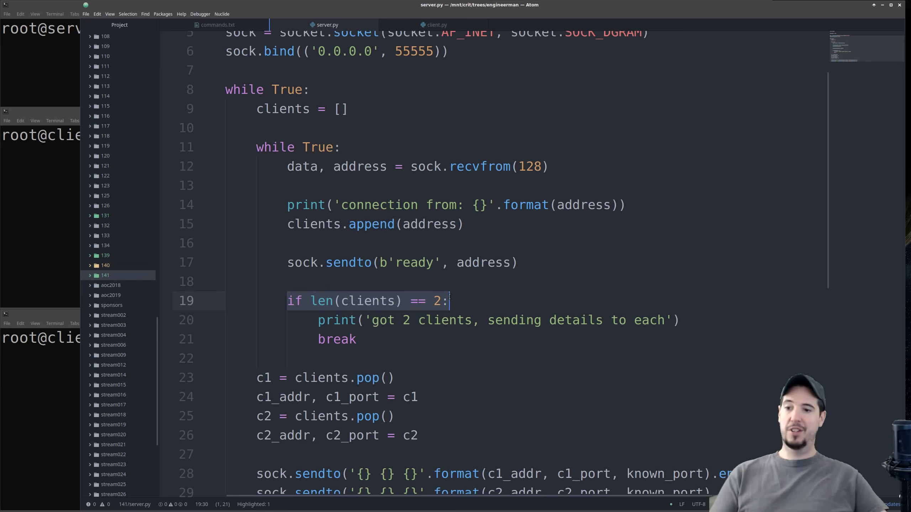
scroll(down, 3)
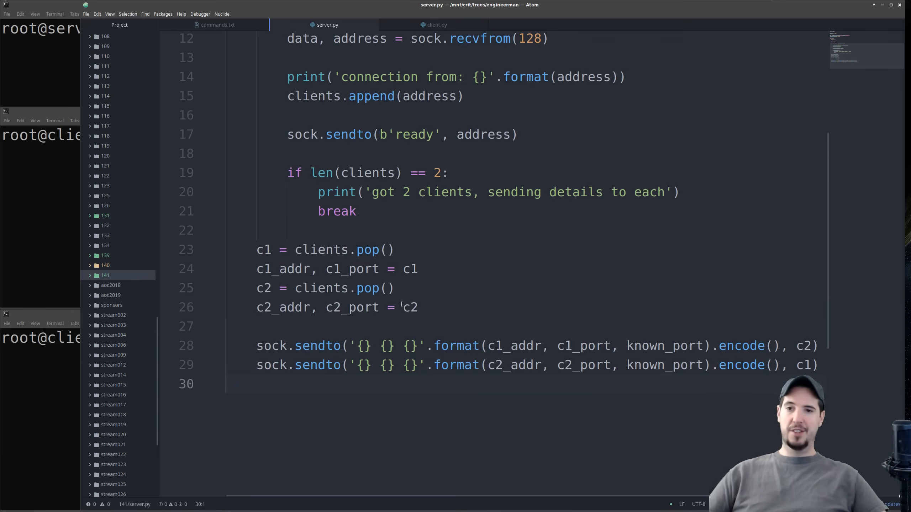
click(435, 25)
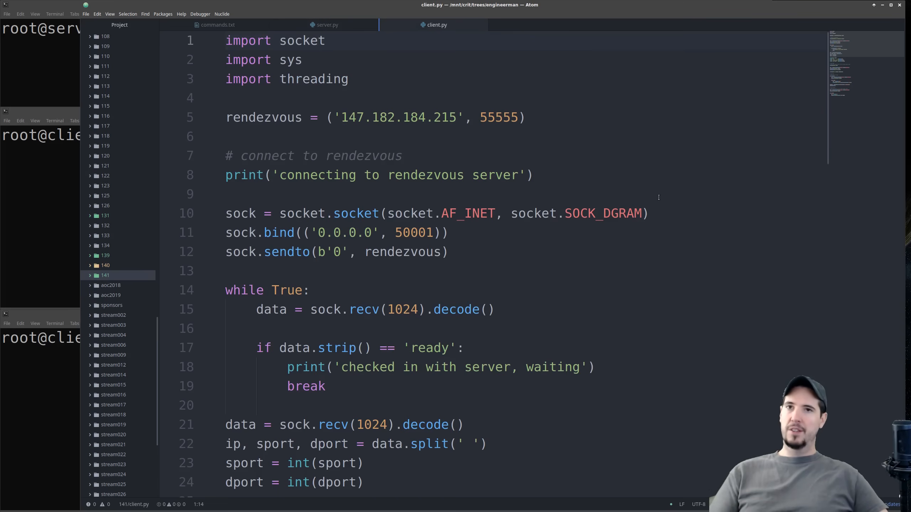
Walk through client.py's connection and check-in lines, then return to server.py's client loop
click(325, 40)
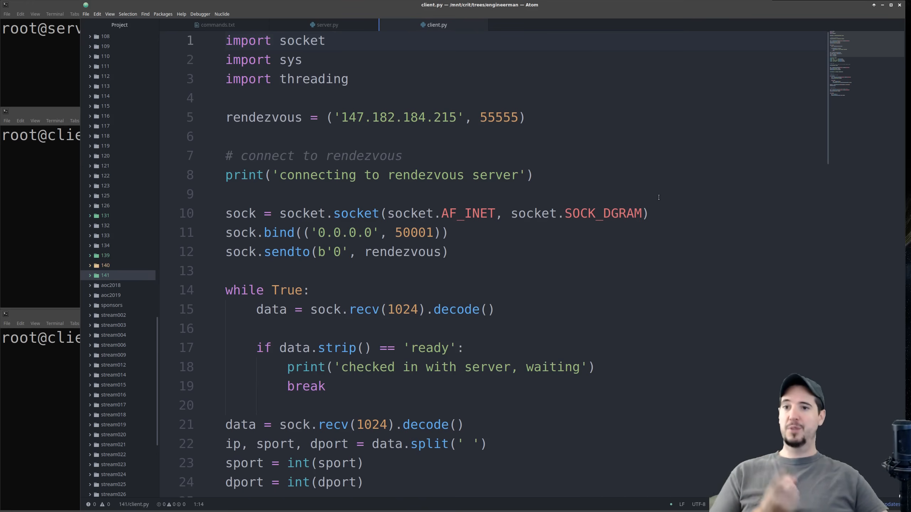
click(325, 40)
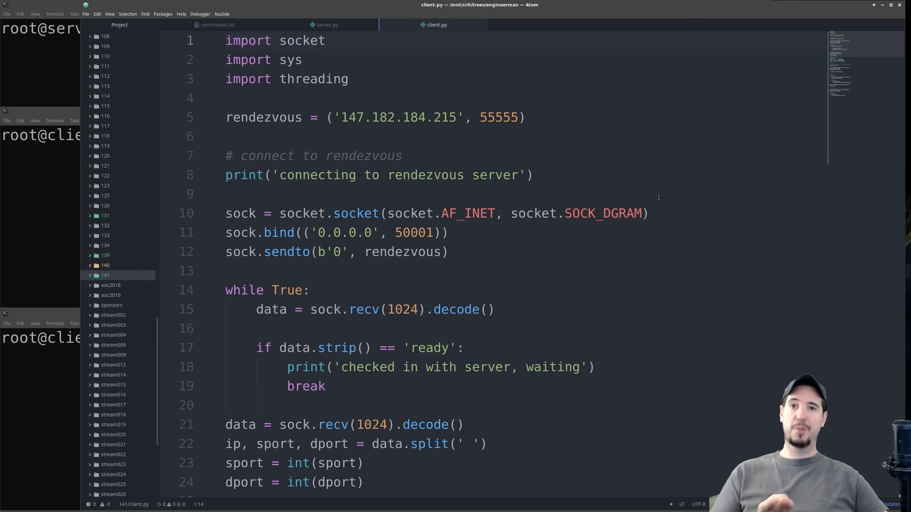
click(325, 40)
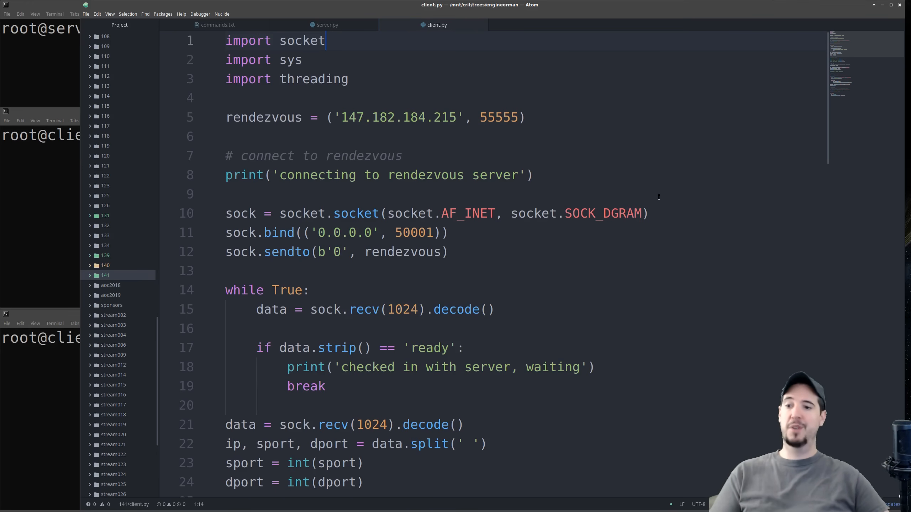
click(526, 116)
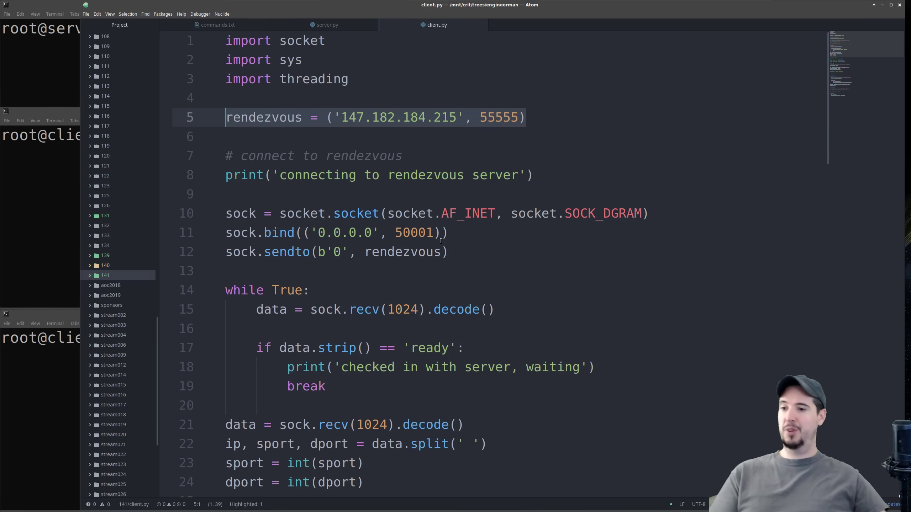
click(297, 233)
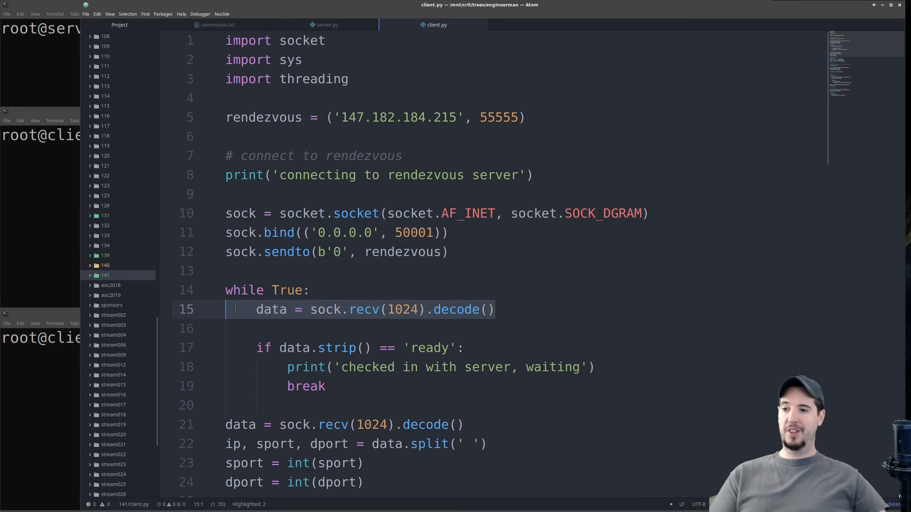
click(326, 25)
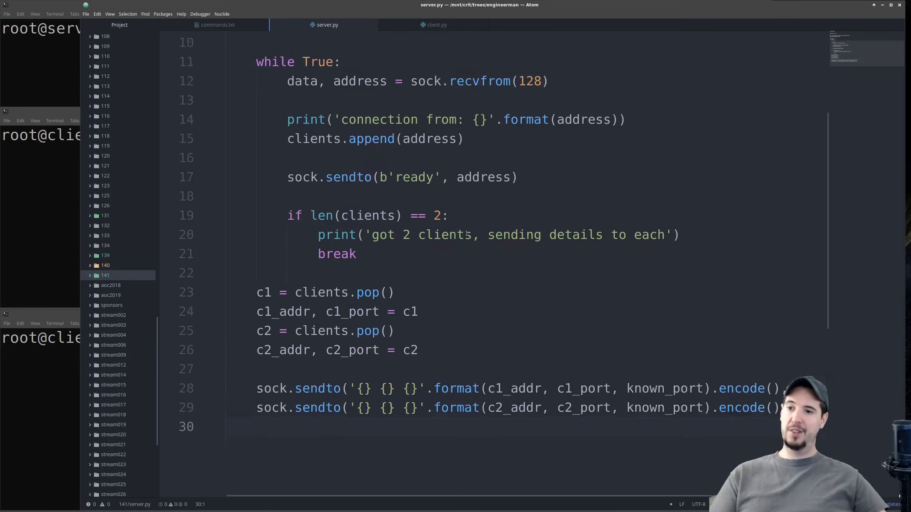
Highlight 'ready' in server.py's line 17 reply, then return to client.py
scroll(up, 3)
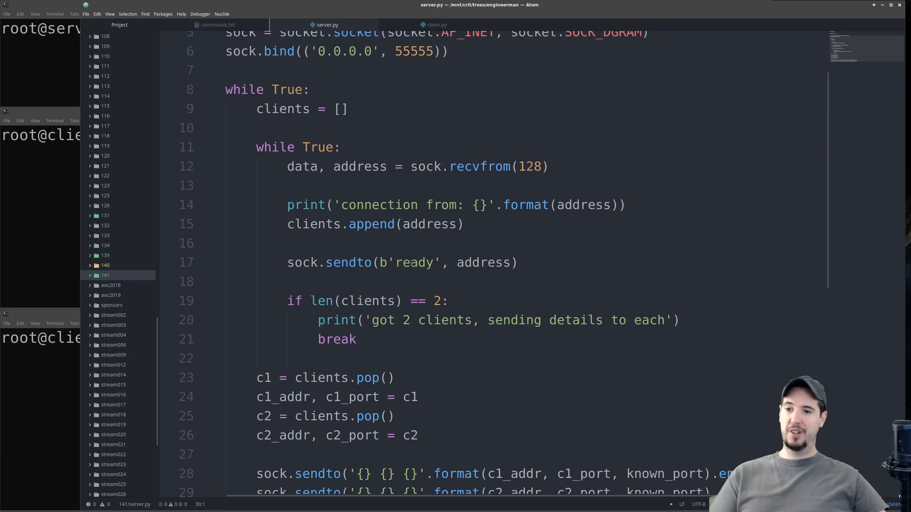
double_click(415, 262)
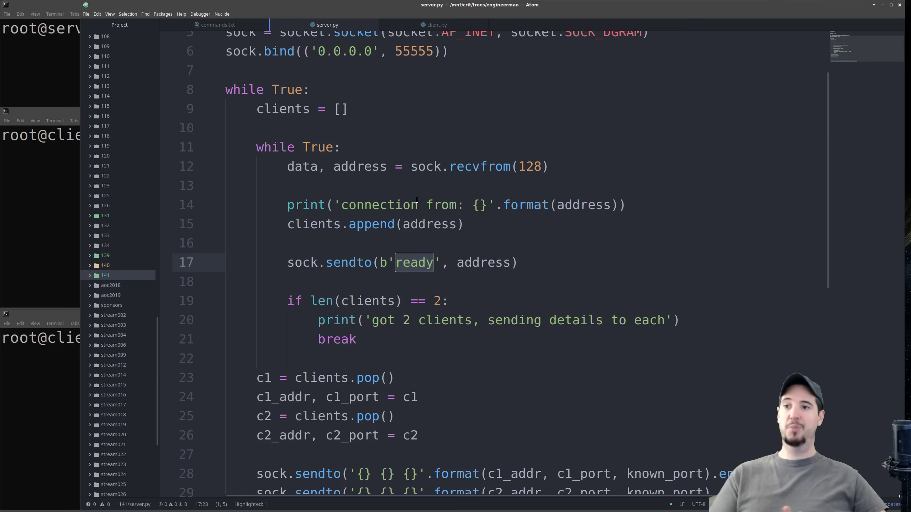
click(437, 24)
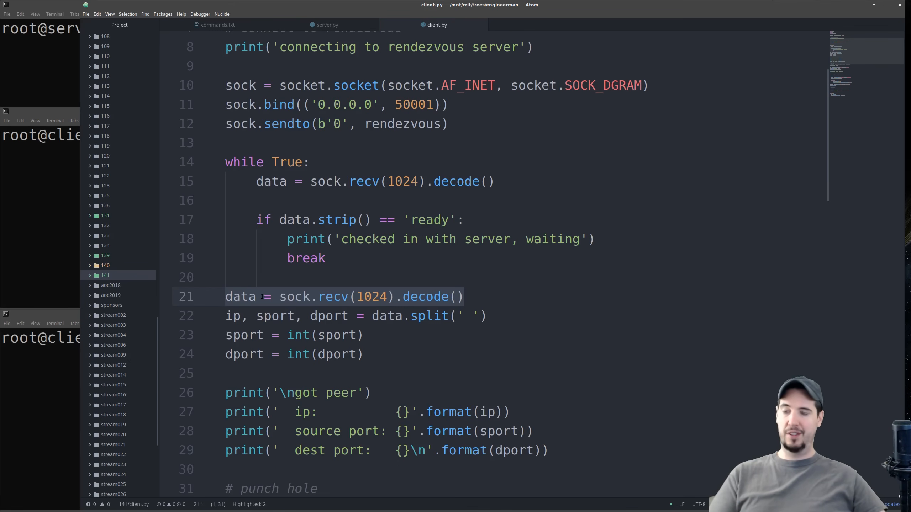
Review client.py's peer-detail split on lines 21–22, then return to server.py
click(330, 296)
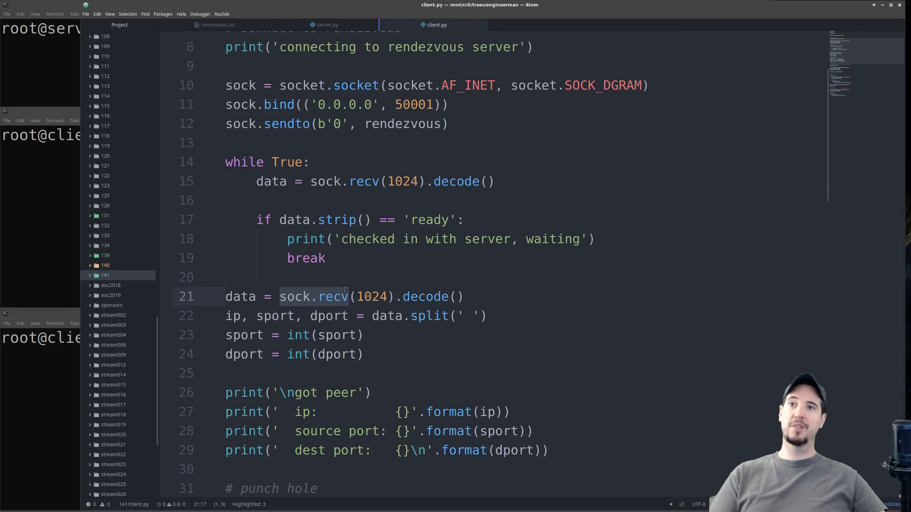
click(227, 315)
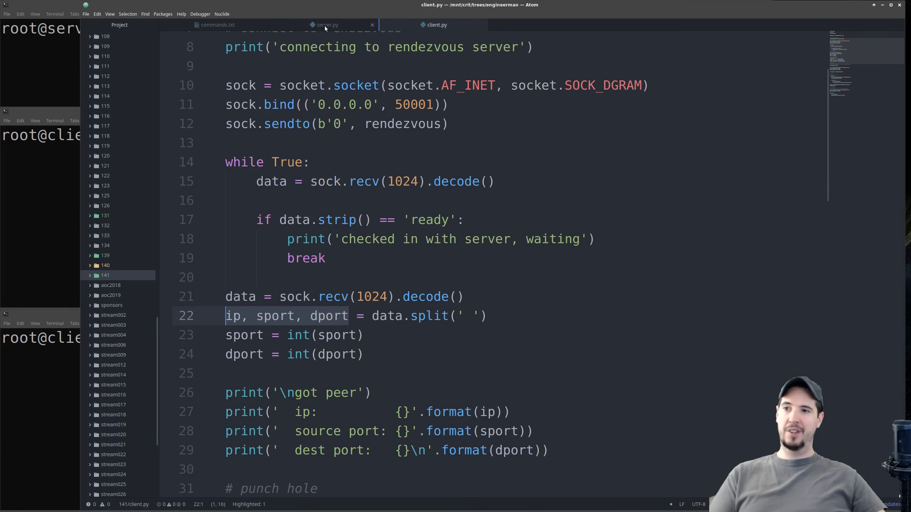
click(327, 25)
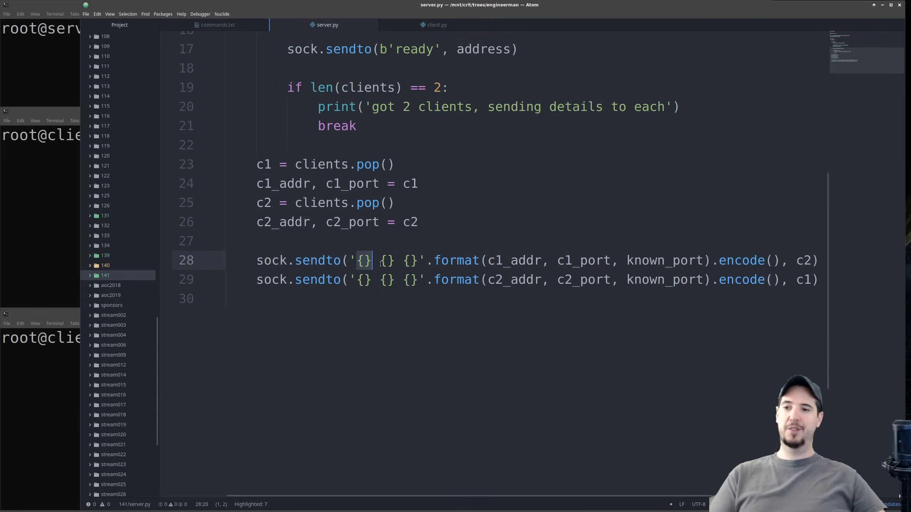
Set Atom aside to reveal the server-01, client-01 and client-02 terminals
click(436, 24)
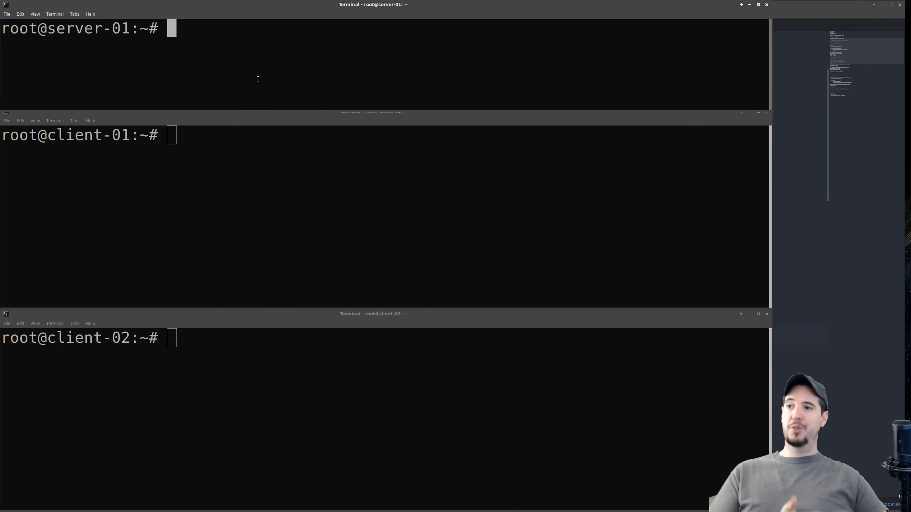
Start the rendezvous server with python3 server.py
double_click(87, 28)
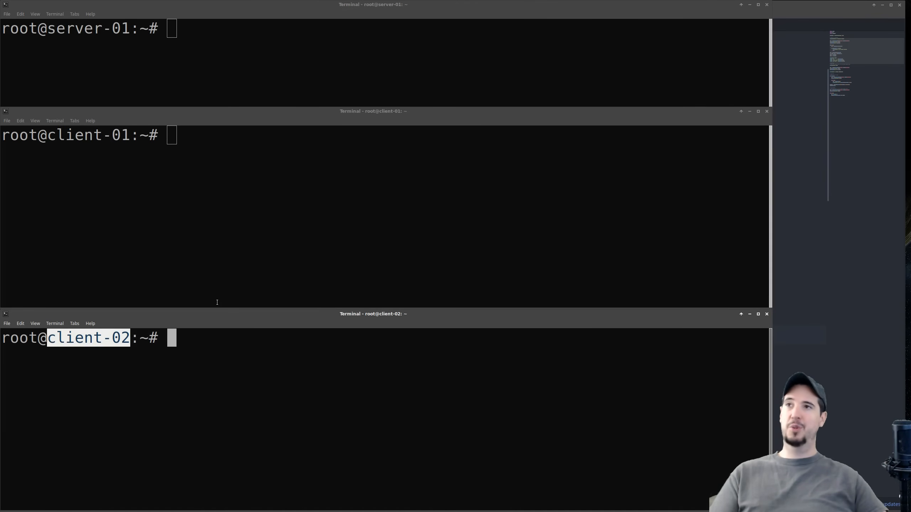
text(python)
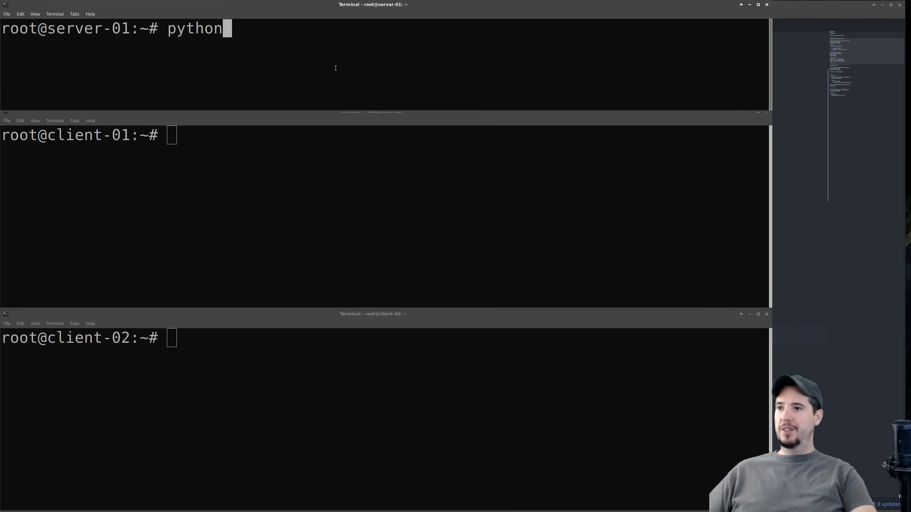
text(3 server.py)
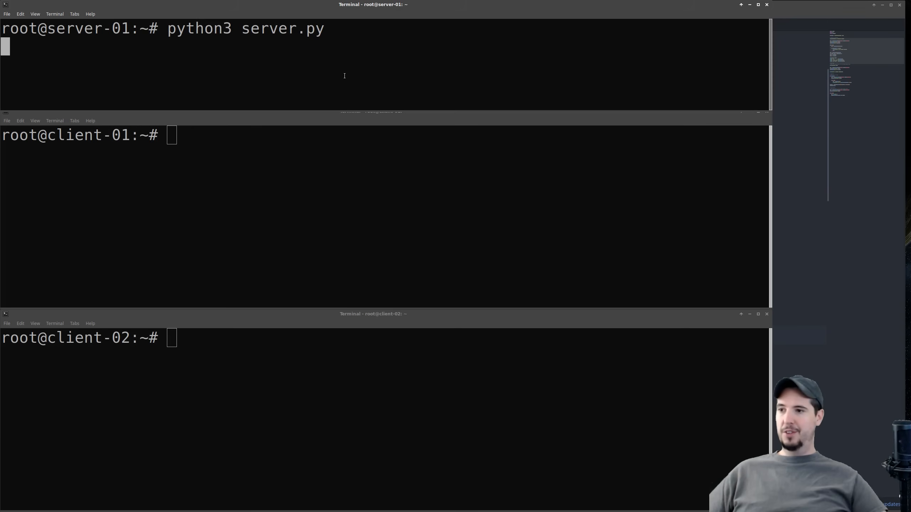
Launch client.py on client-01 and client-02 so the server pairs them
text(pytho)
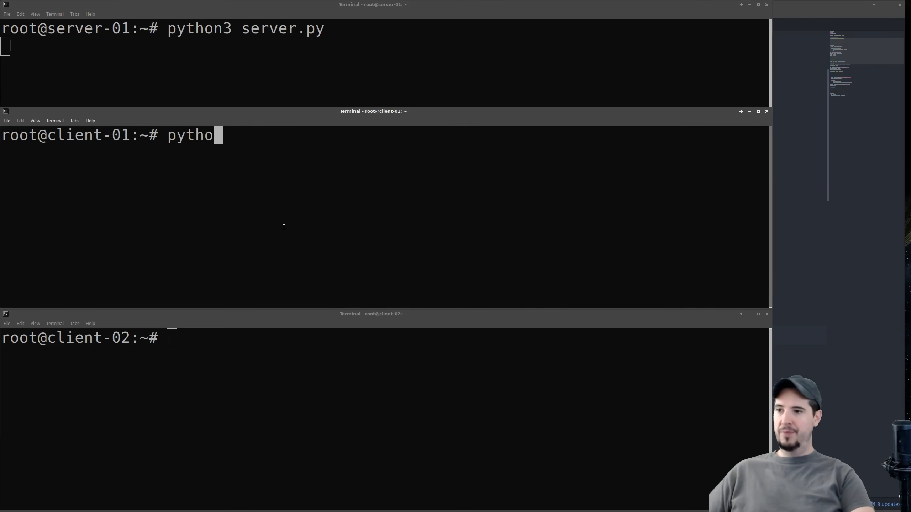
key(Return)
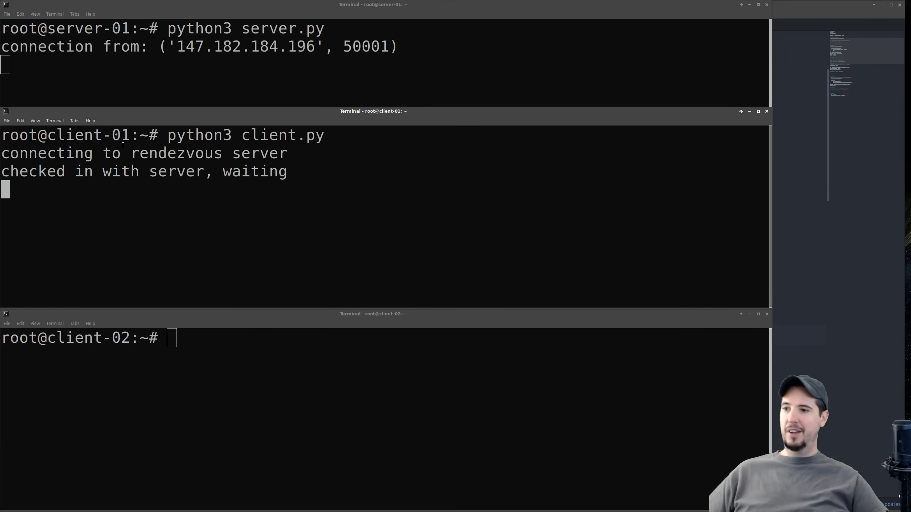
mouse_move(283, 418)
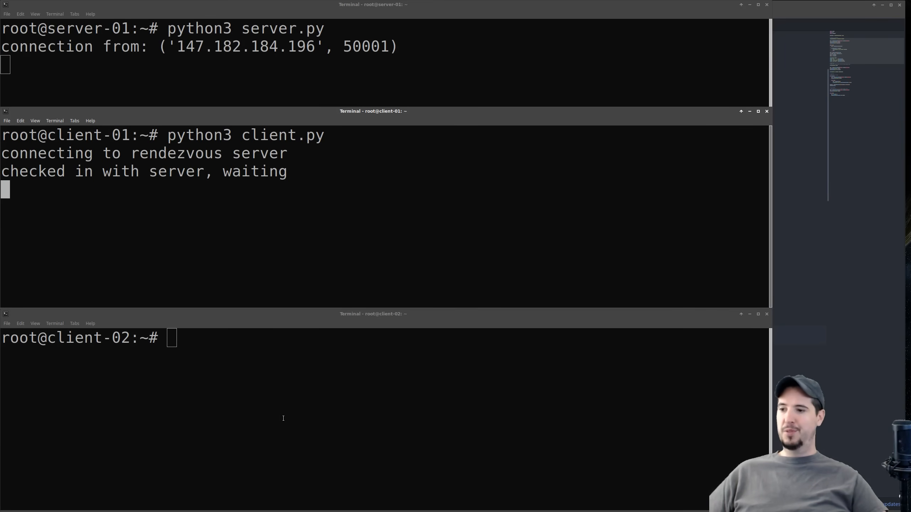
text(pytho)
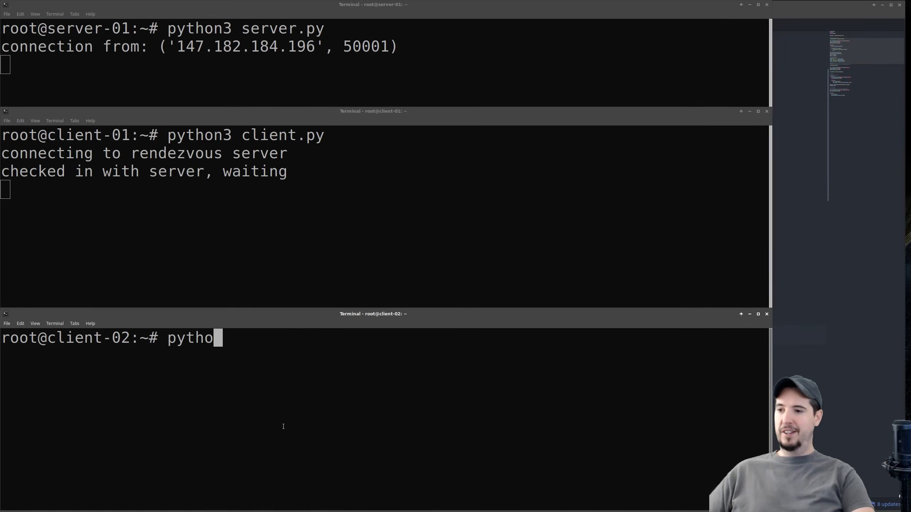
key(Return)
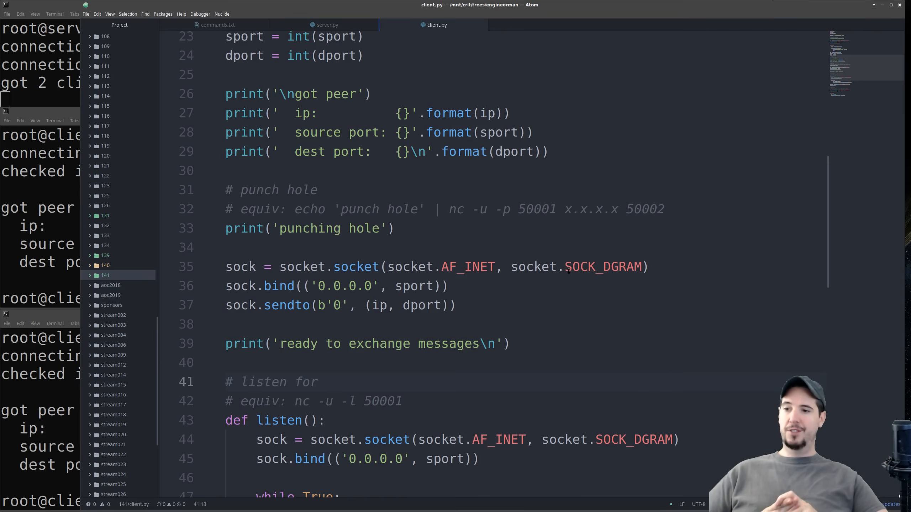
click(318, 381)
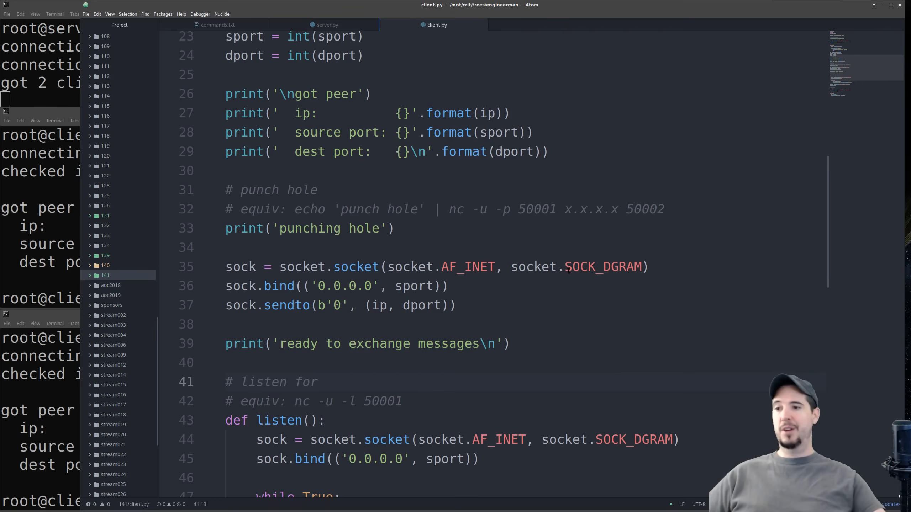
click(665, 209)
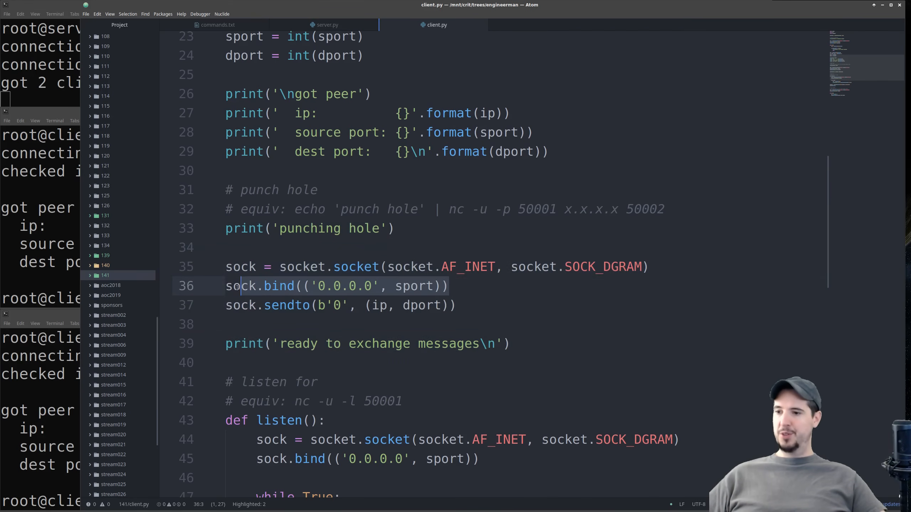
click(226, 304)
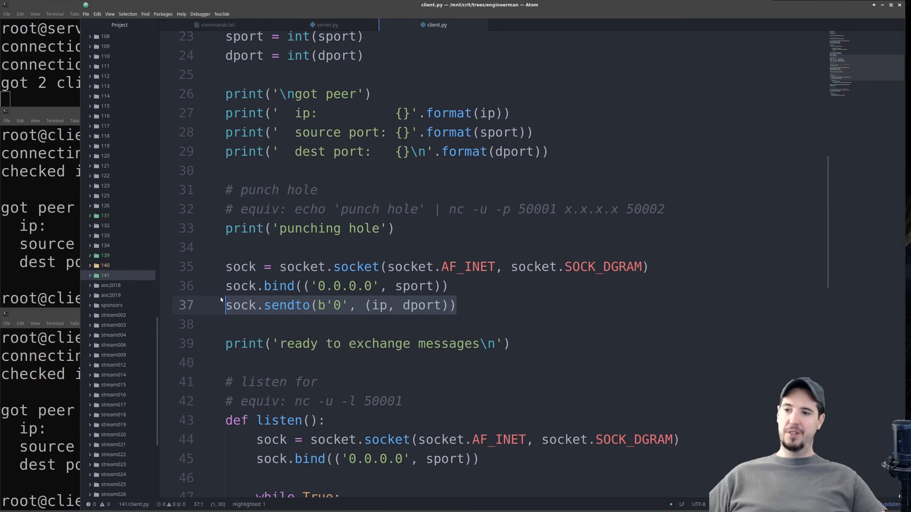
scroll(down, 3)
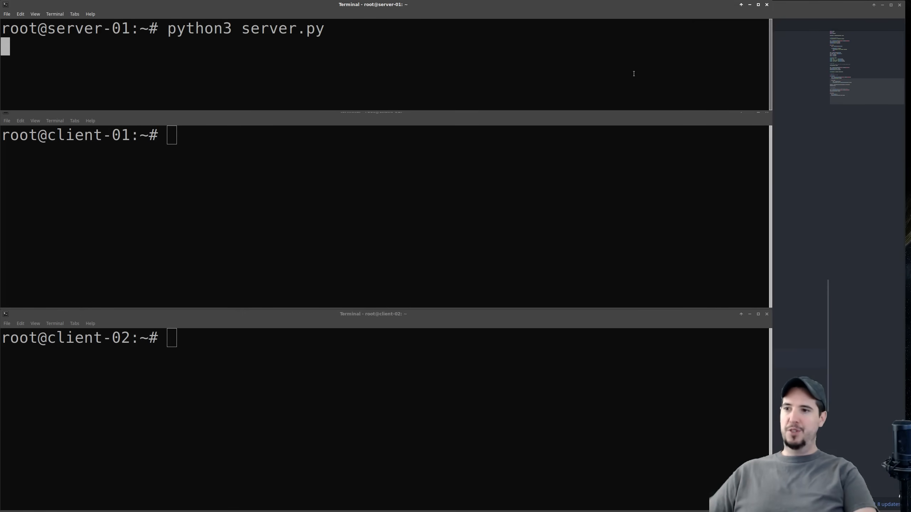
Relaunch client.py on client-01 and client-02 to re-pair through the server
text(p)
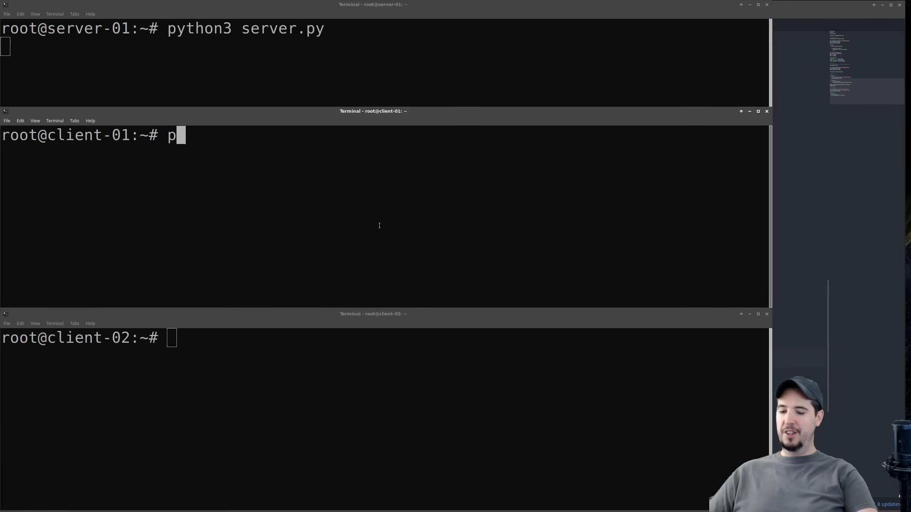
key(Return)
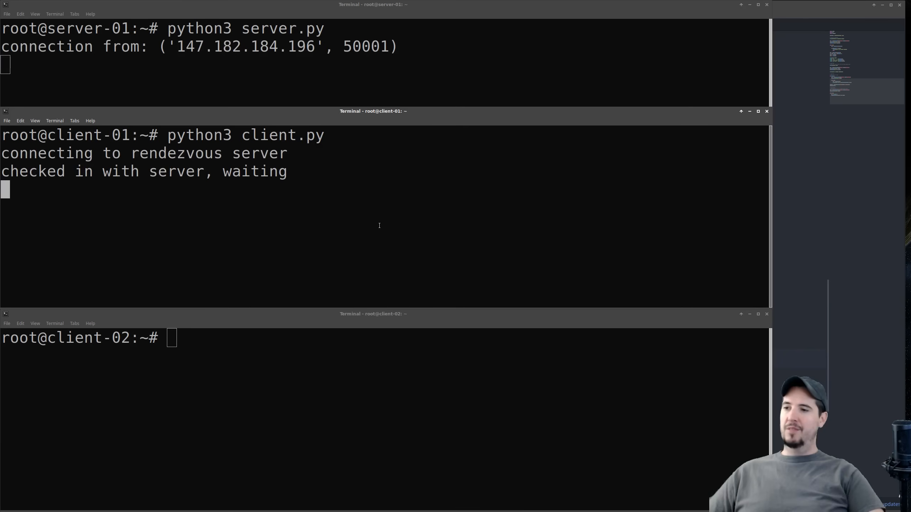
mouse_move(269, 346)
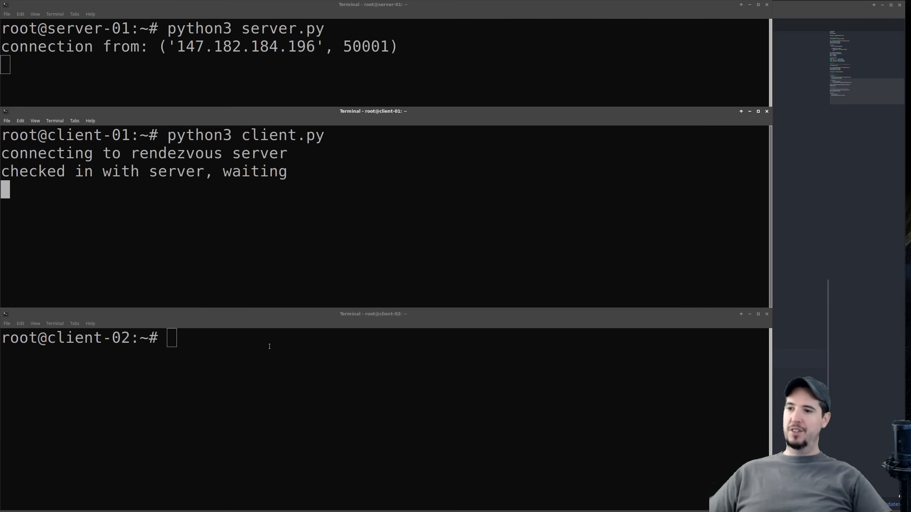
text(p)
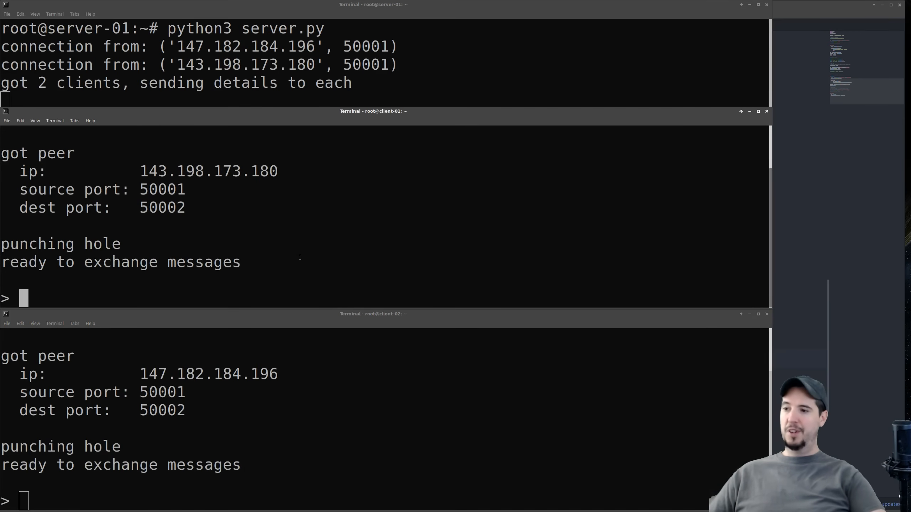
Send 'hello, how are you?' from client-01 and reply 'i'm great' from client-02
text(hello, how are you?)
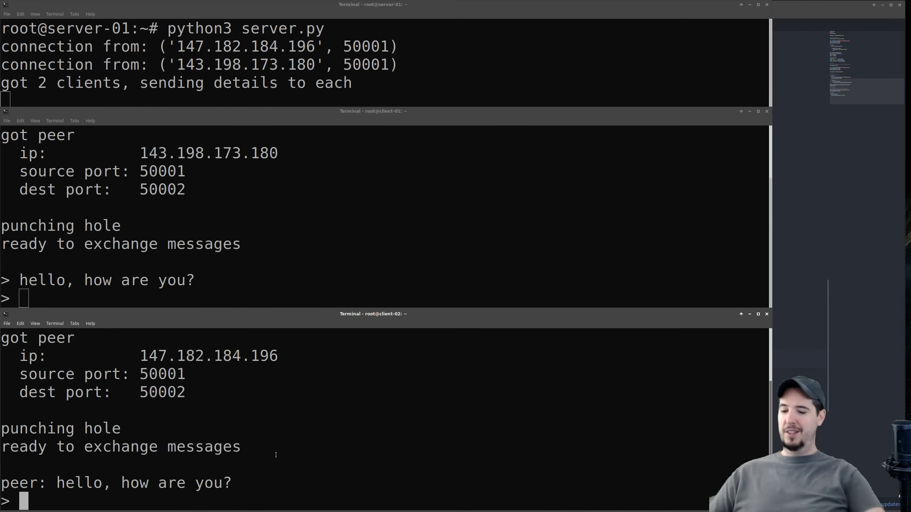
text(i'm grea)
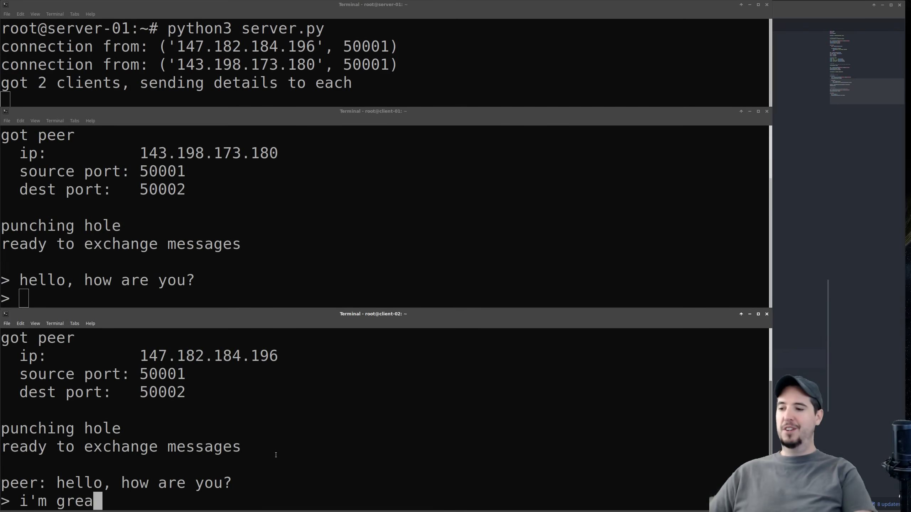
key(Return)
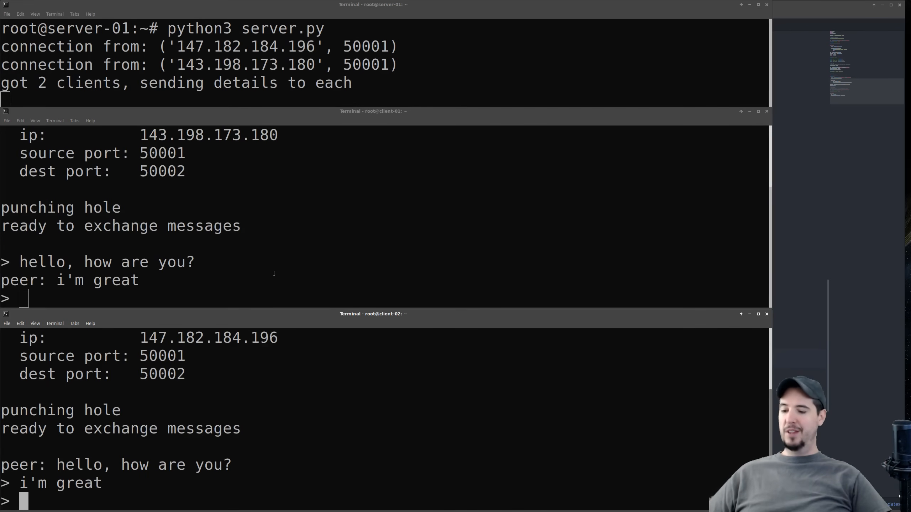
Stop the rendezvous server with Ctrl+C and send 'still works' between clients
key(ctrl+c)
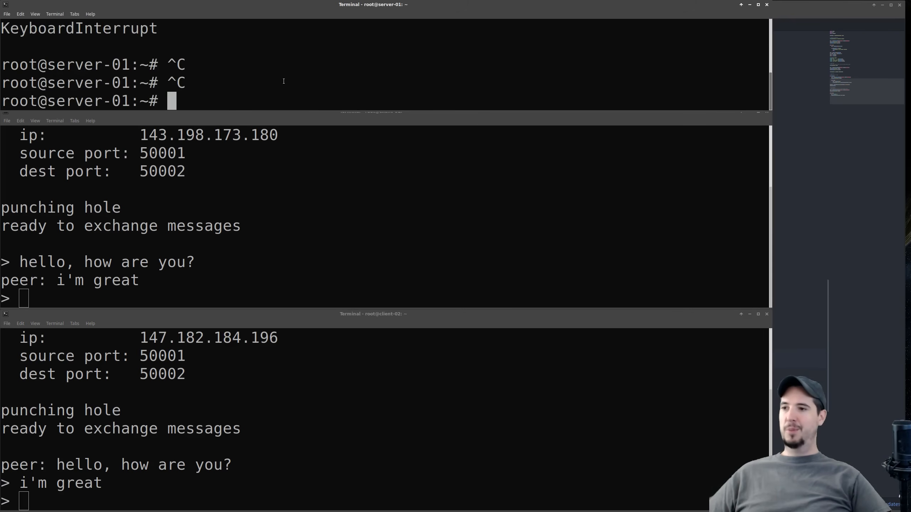
key(ctrl+c)
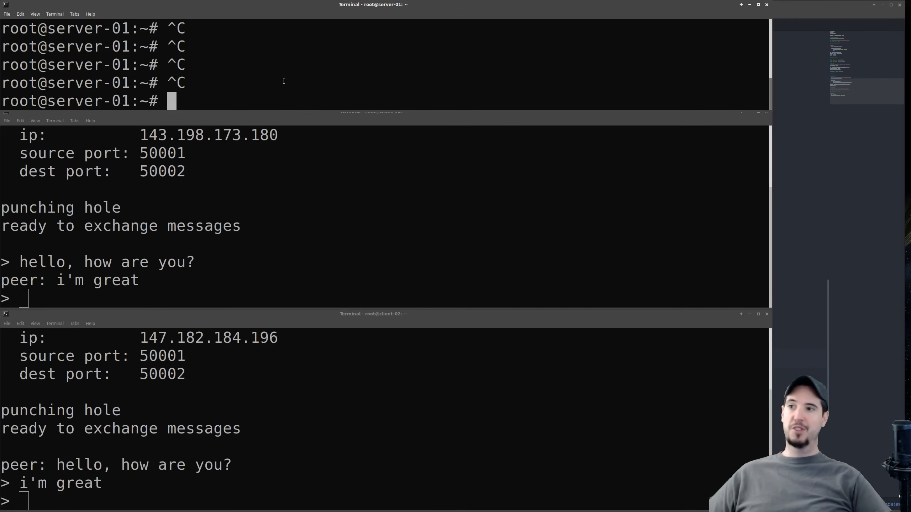
text(still works)
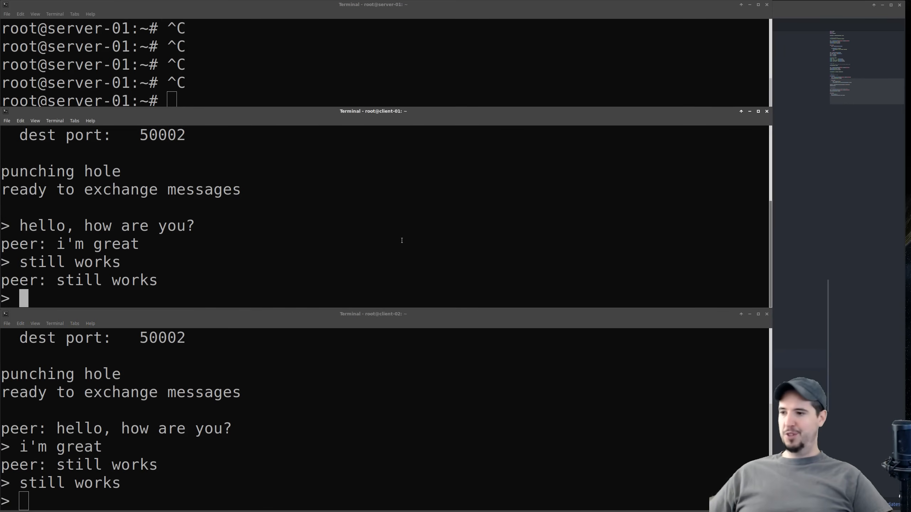
Send 'are you alive?' to the peer and answer 'yes'
text(are you ali)
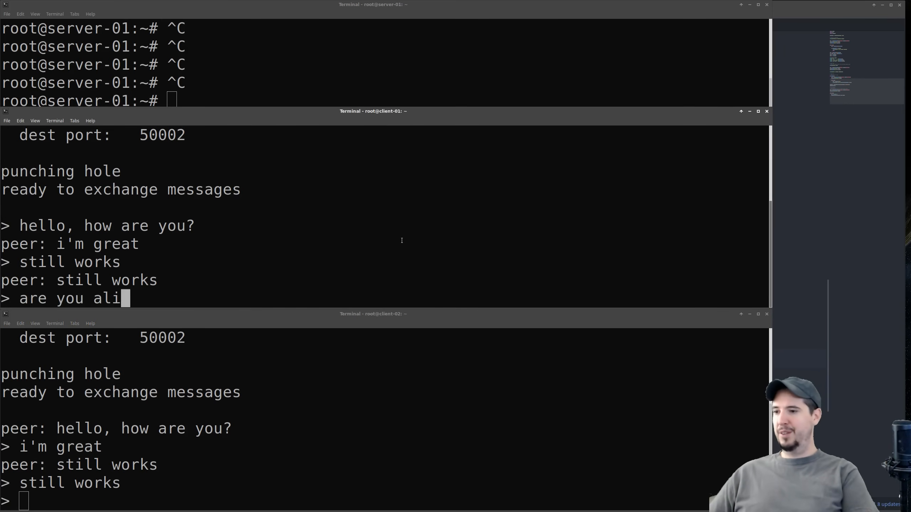
key(Return)
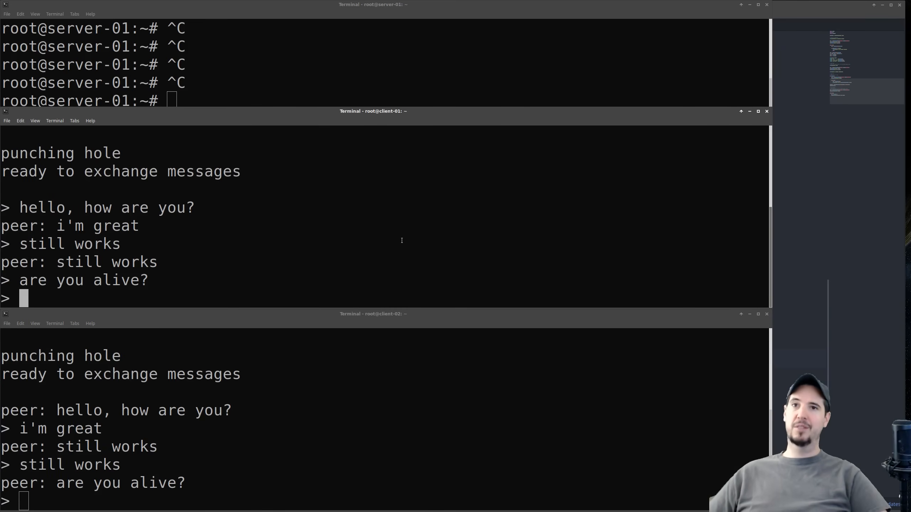
text(yes)
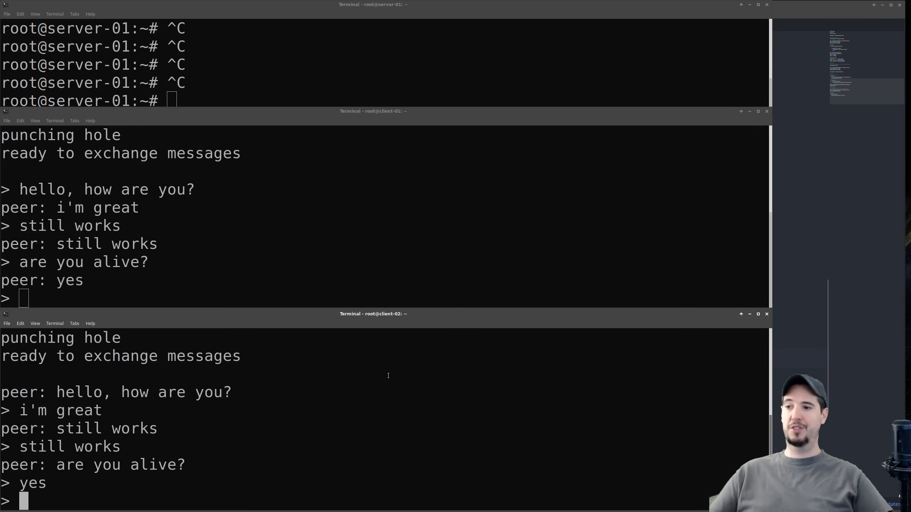
mouse_move(423, 247)
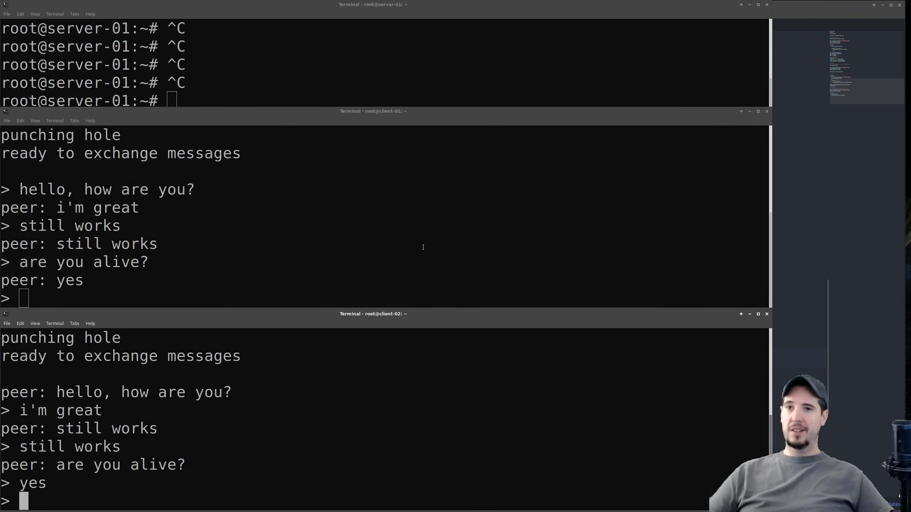